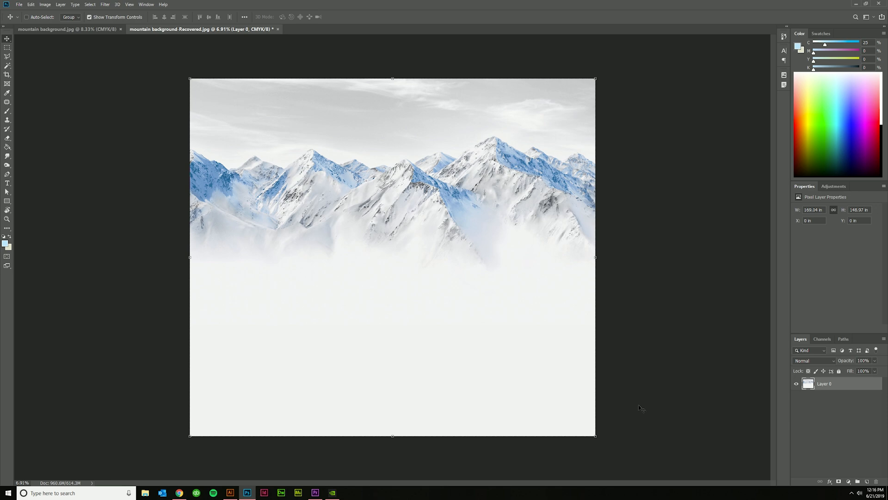
pyautogui.moveTo(682, 381)
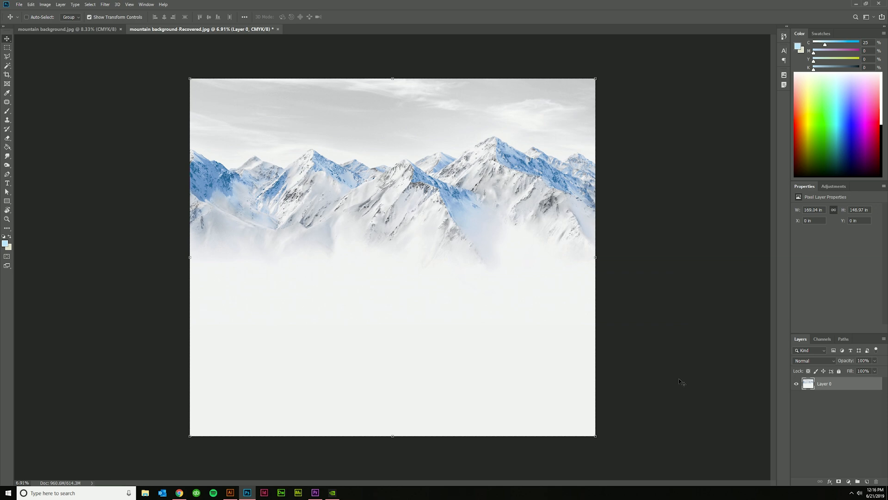
pyautogui.moveTo(517, 368)
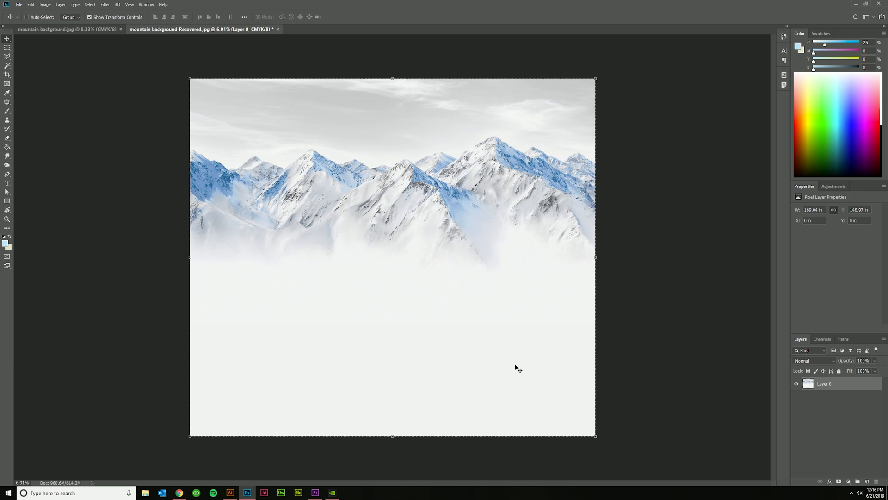
pyautogui.moveTo(557, 321)
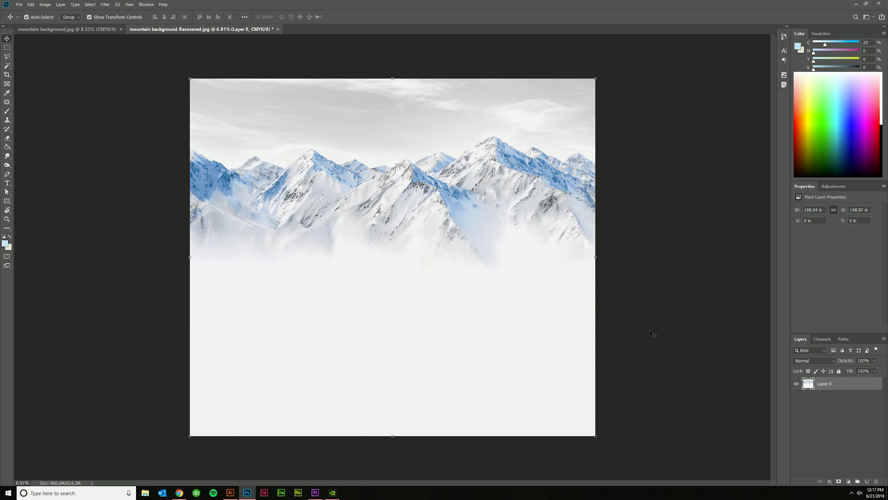
# - Cancel the test transform and enable Use Legacy Free Transform in General preferences
pyautogui.press('ctrl+t')
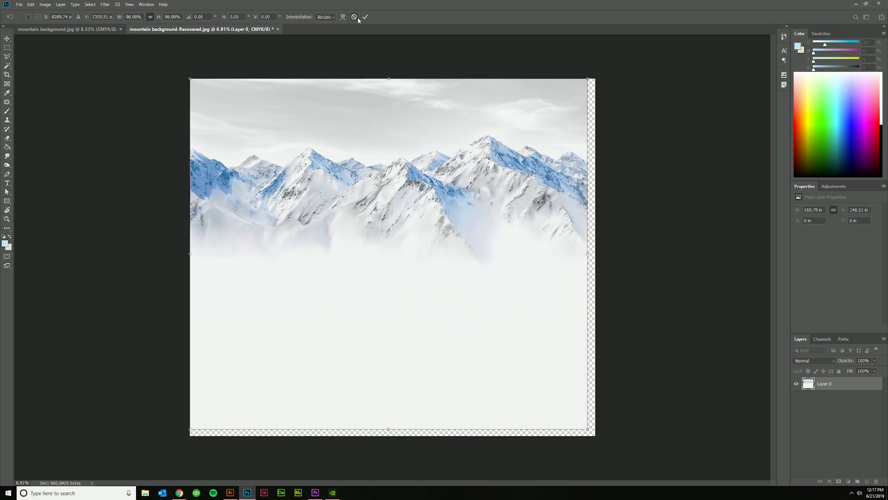
pyautogui.click(365, 17)
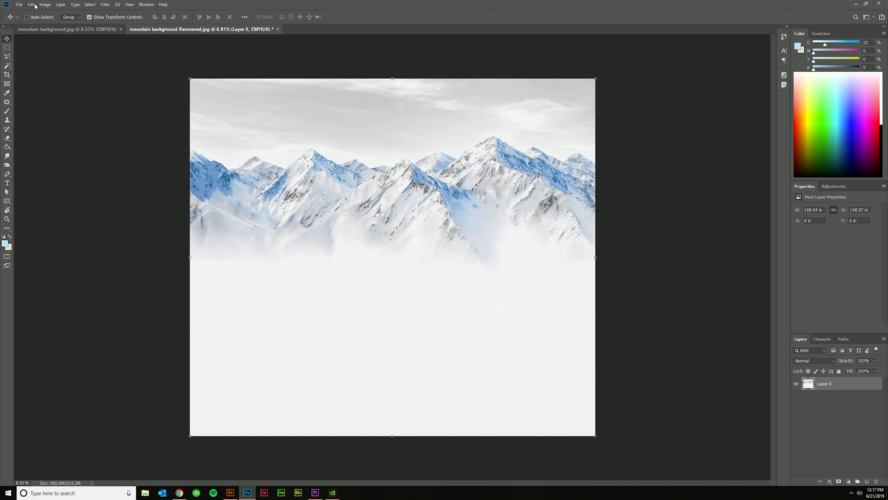
pyautogui.click(31, 5)
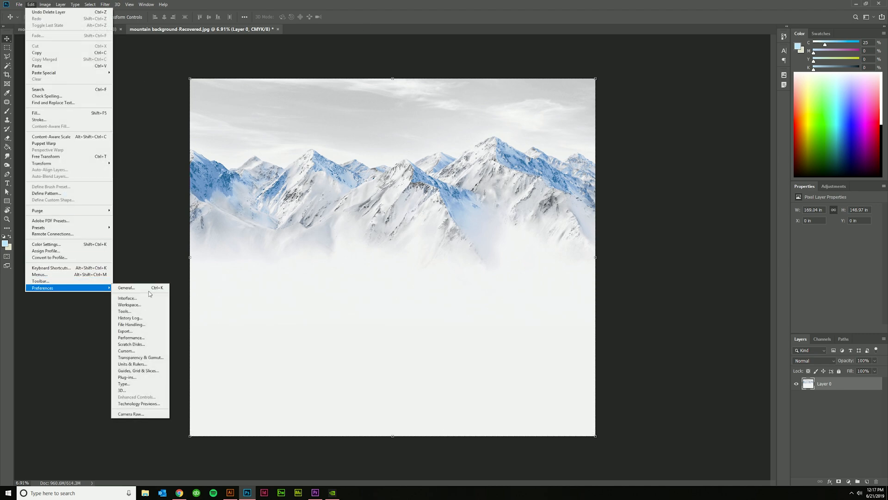
pyautogui.click(126, 287)
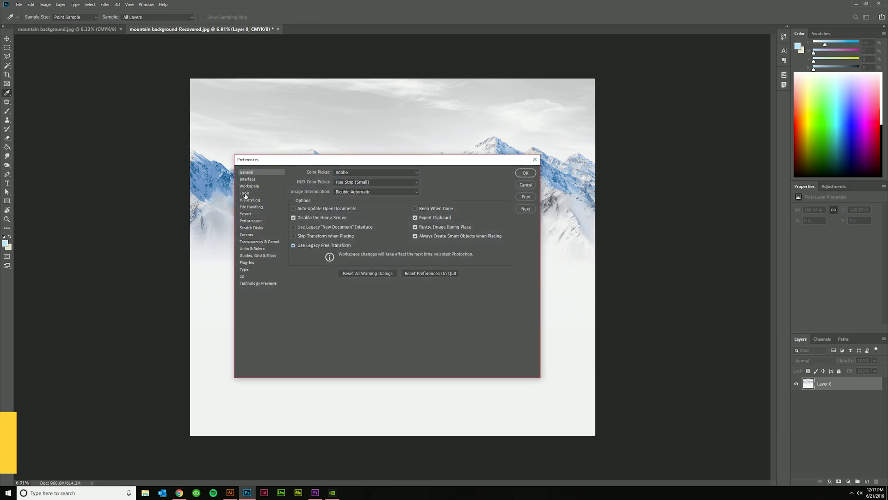
pyautogui.click(525, 172)
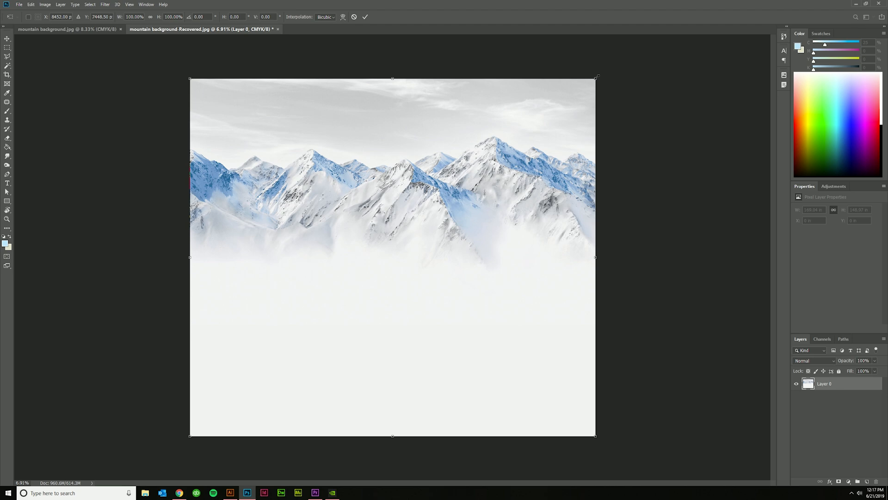
# - Drag the right and top handles to squash the mountain layer to about 94% wide, 91% tall
pyautogui.press('ctrl+t')
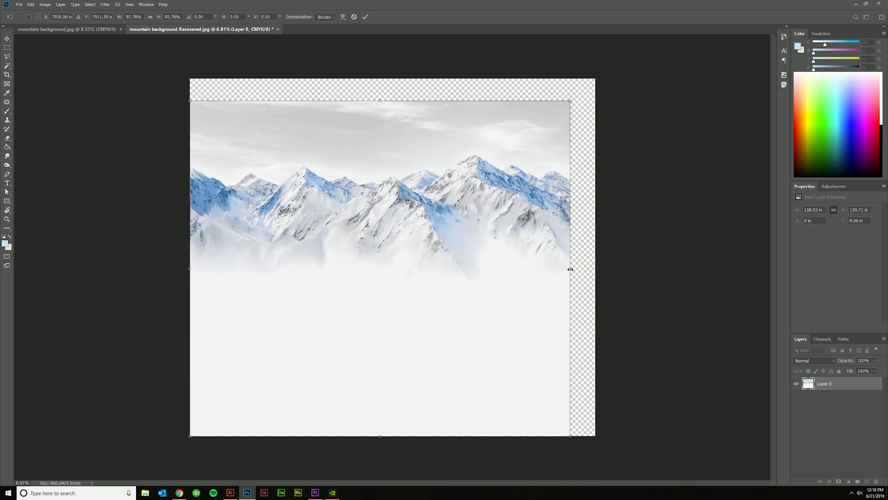
pyautogui.moveTo(379, 101); pyautogui.dragTo(379, 205)
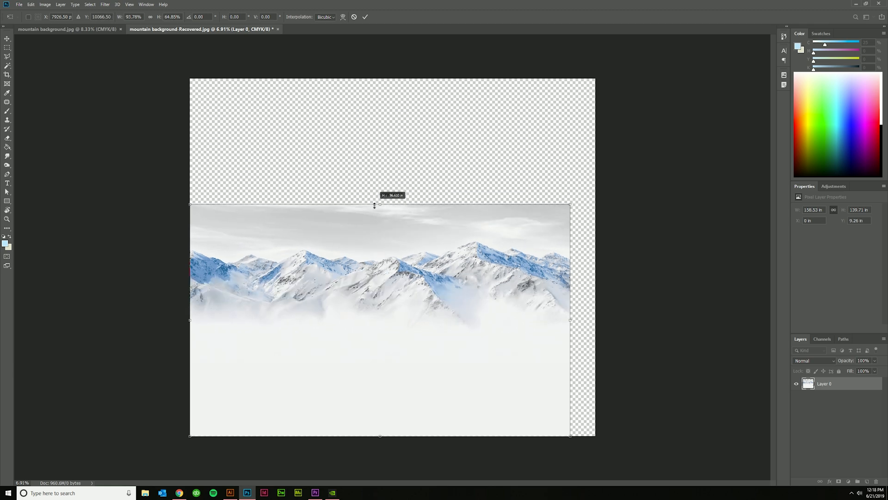
pyautogui.moveTo(373, 205); pyautogui.dragTo(389, 284)
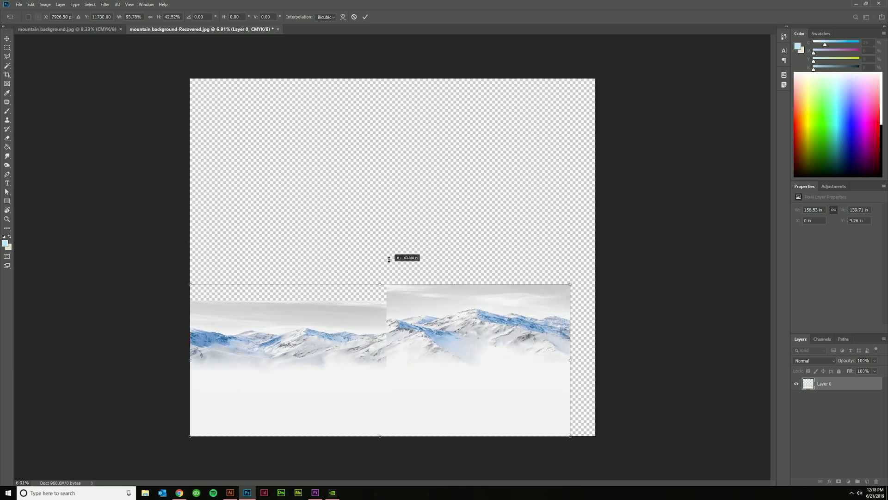
pyautogui.moveTo(389, 259); pyautogui.dragTo(427, 114)
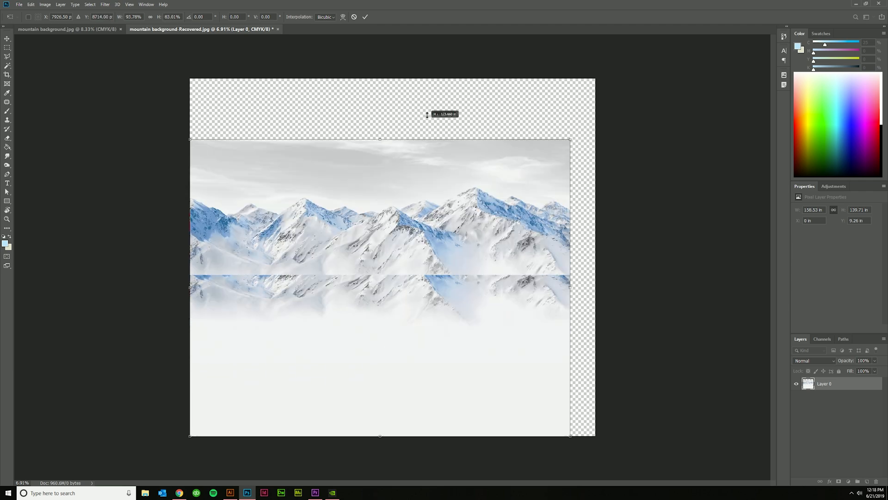
pyautogui.moveTo(379, 138); pyautogui.dragTo(379, 111)
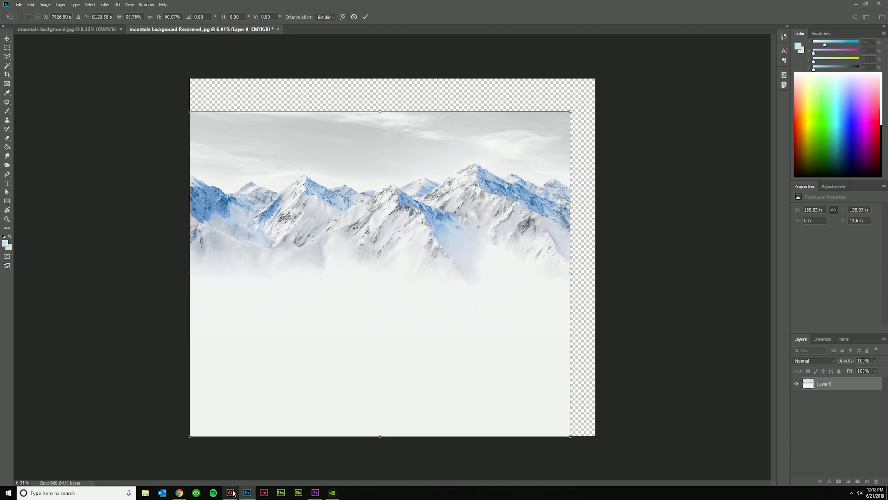
pyautogui.click(230, 492)
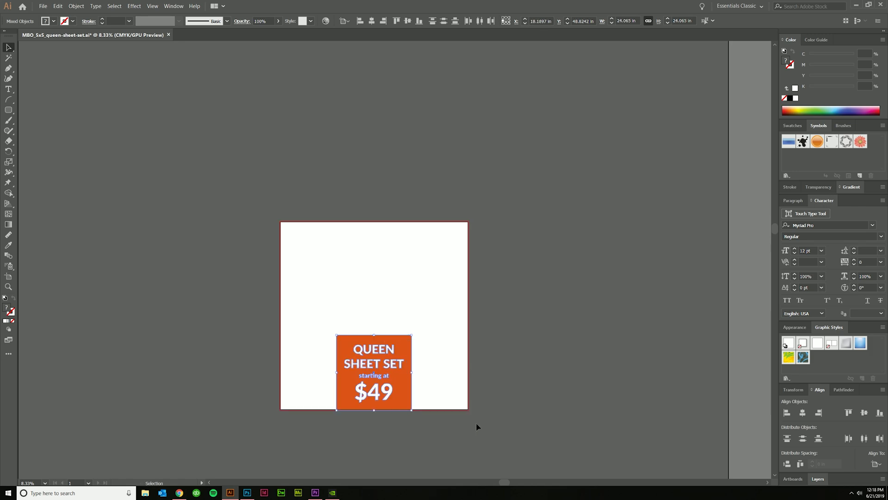
pyautogui.click(247, 492)
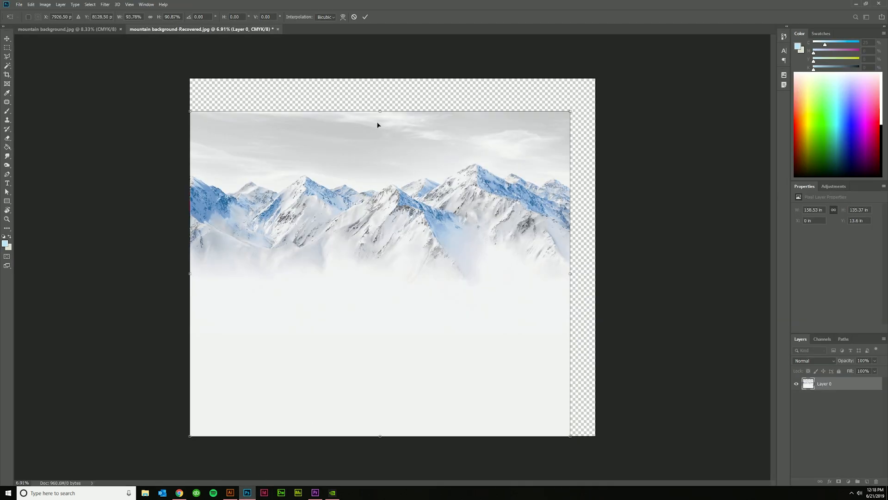
# - Nudge the top handle, then switch off Use Legacy Free Transform in preferences (Ctrl+K)
pyautogui.moveTo(378, 111); pyautogui.dragTo(378, 153)
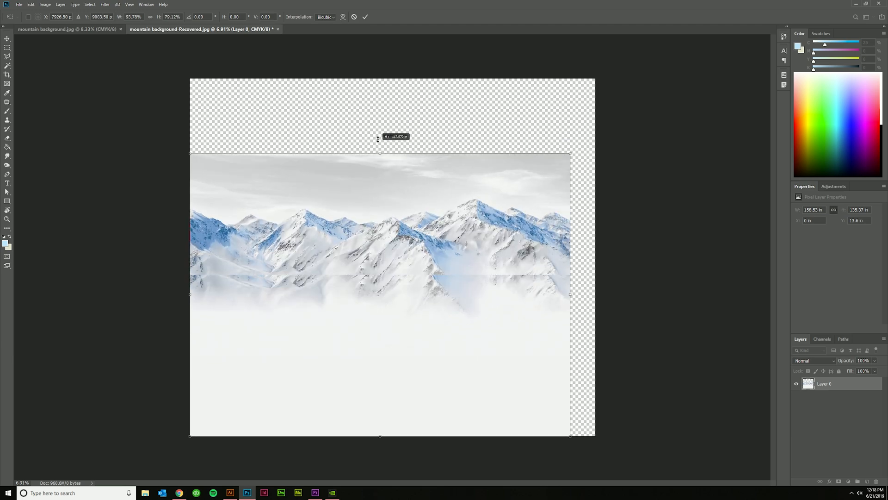
pyautogui.moveTo(380, 153); pyautogui.dragTo(380, 115)
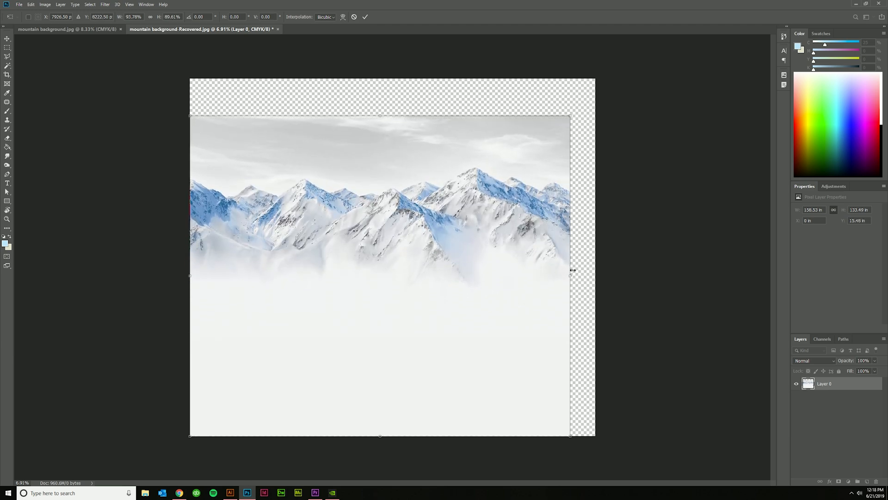
pyautogui.press('ctrl+k')
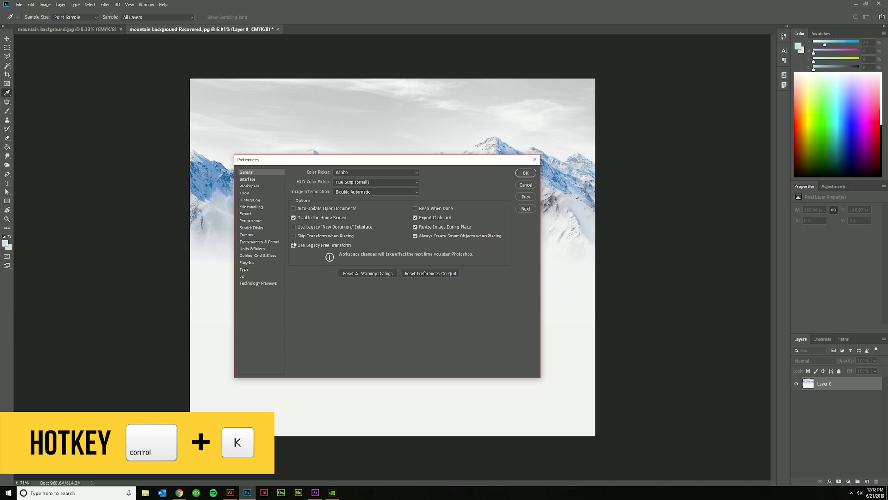
pyautogui.click(524, 172)
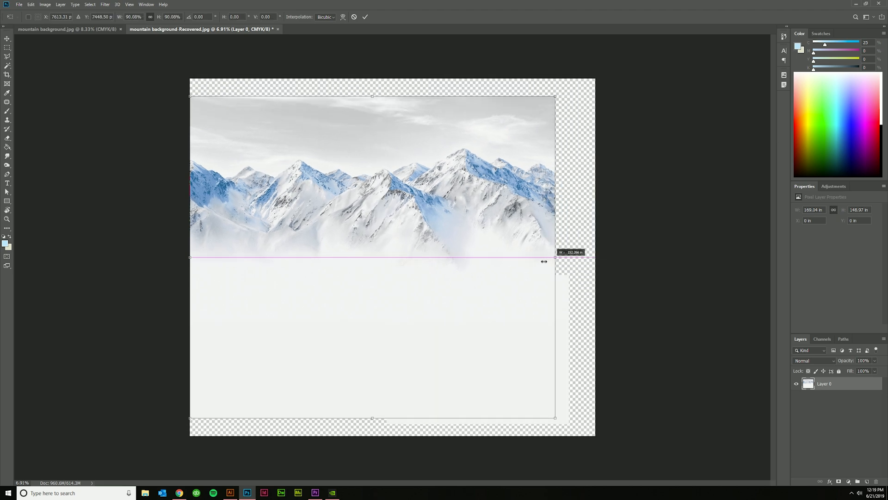
# - Drag the right and top handles back and forth, scaling the layer proportionally to about 87%
pyautogui.moveTo(555, 257); pyautogui.dragTo(522, 259)
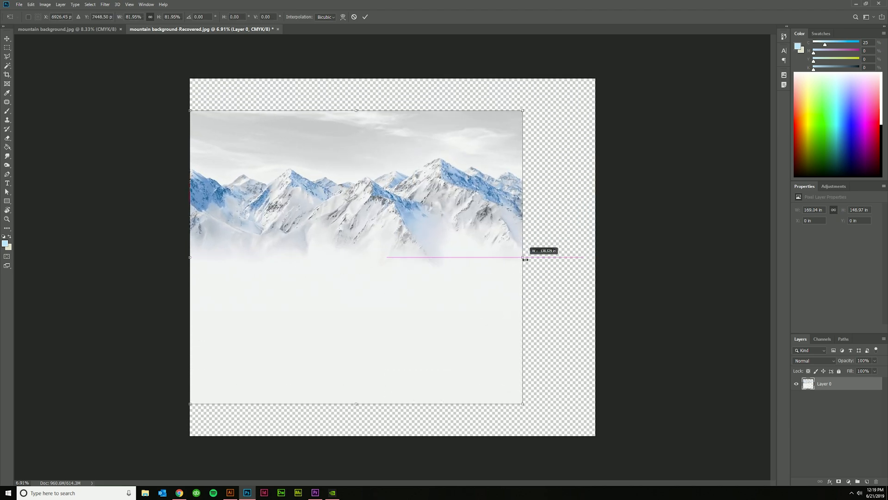
pyautogui.moveTo(521, 257); pyautogui.dragTo(456, 258)
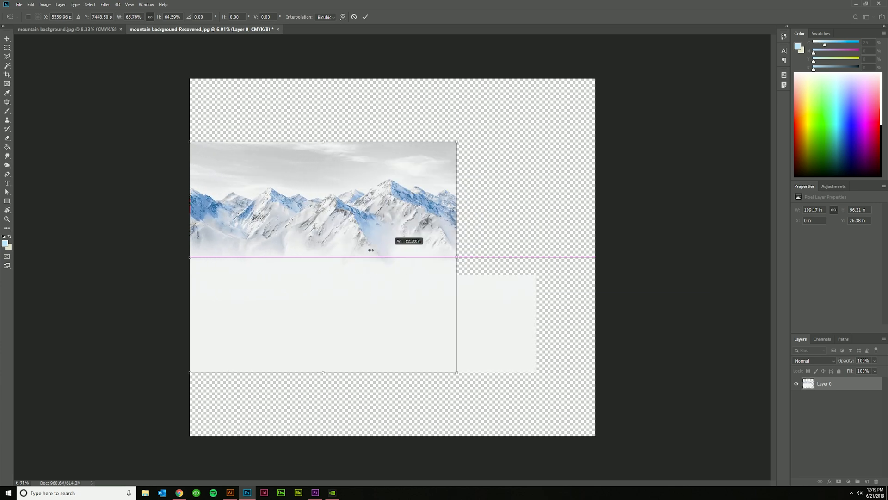
pyautogui.moveTo(457, 258); pyautogui.dragTo(452, 257)
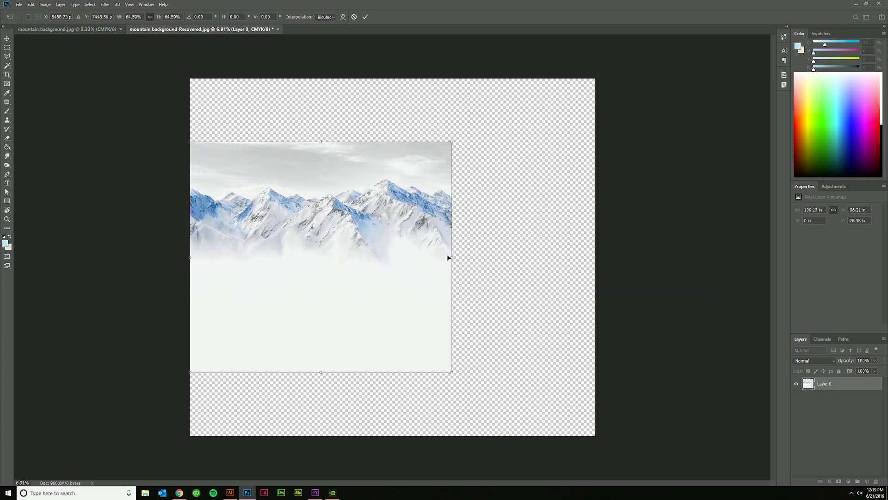
pyautogui.moveTo(448, 258); pyautogui.dragTo(498, 257)
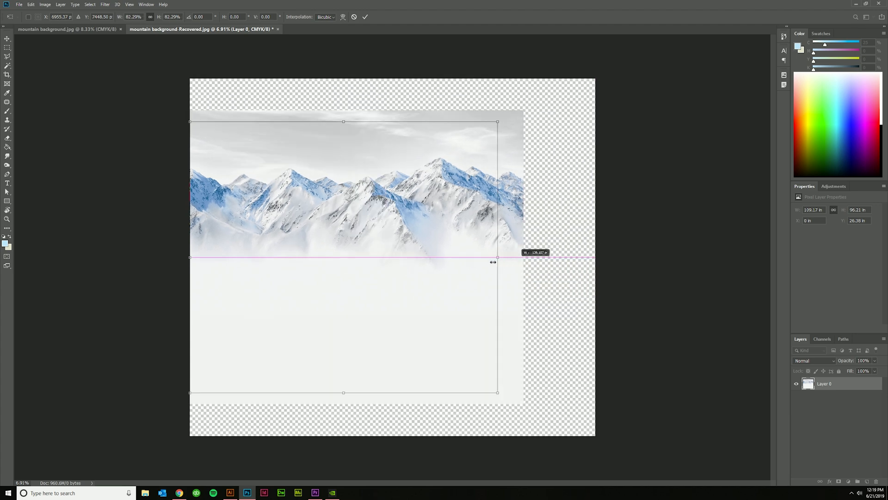
pyautogui.moveTo(496, 392); pyautogui.dragTo(439, 366)
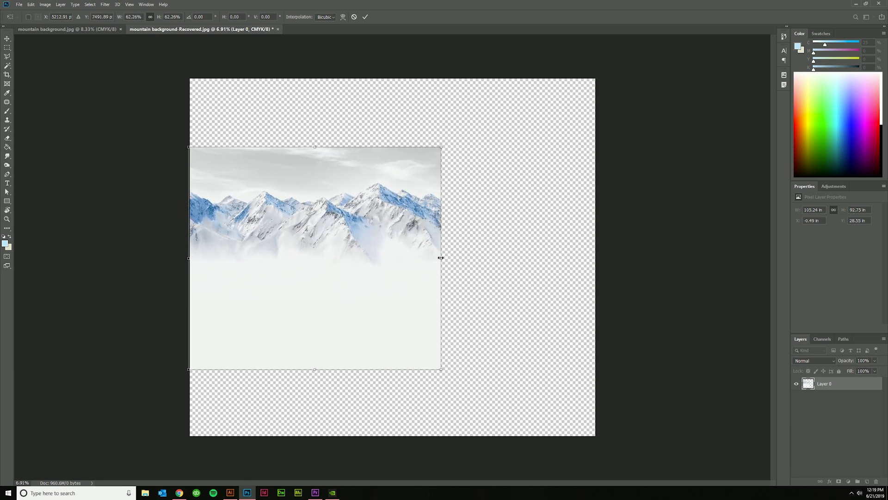
pyautogui.moveTo(440, 257); pyautogui.dragTo(605, 257)
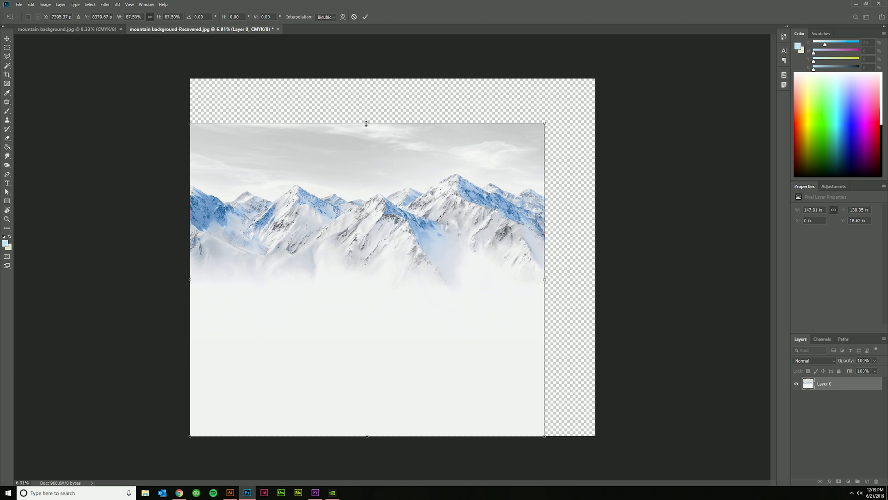
pyautogui.moveTo(366, 123); pyautogui.dragTo(366, 139)
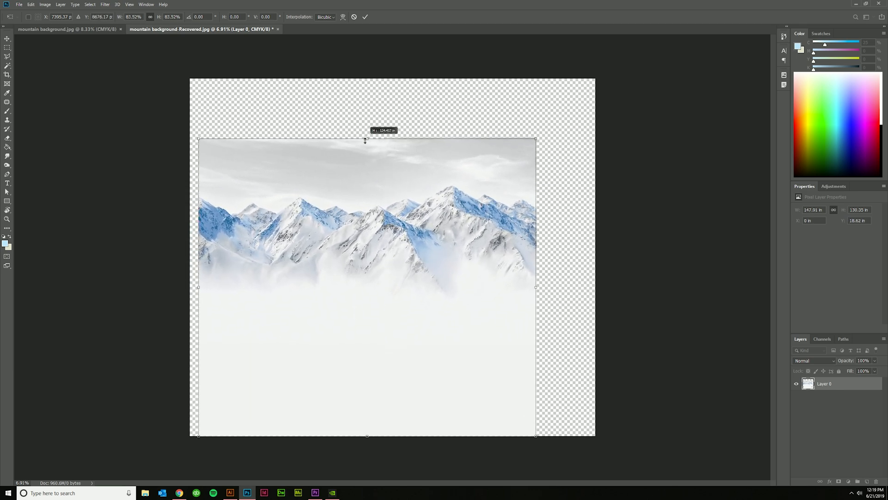
pyautogui.moveTo(367, 137); pyautogui.dragTo(367, 192)
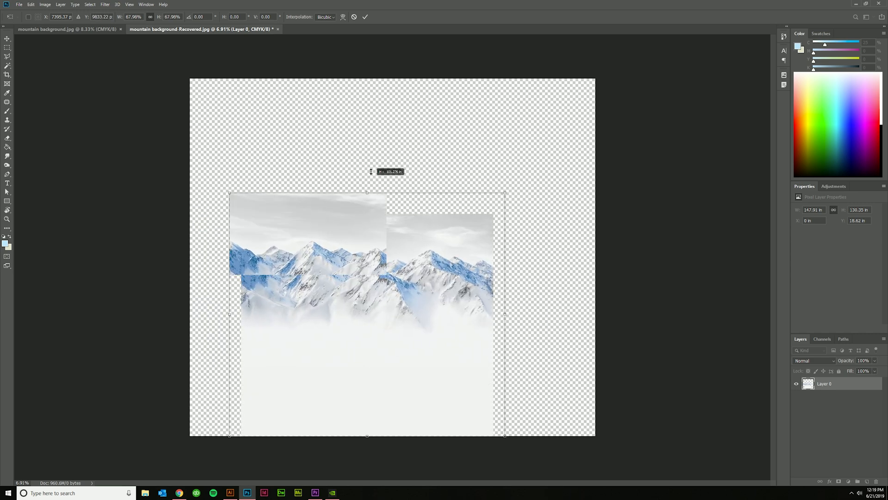
pyautogui.moveTo(367, 192); pyautogui.dragTo(367, 131)
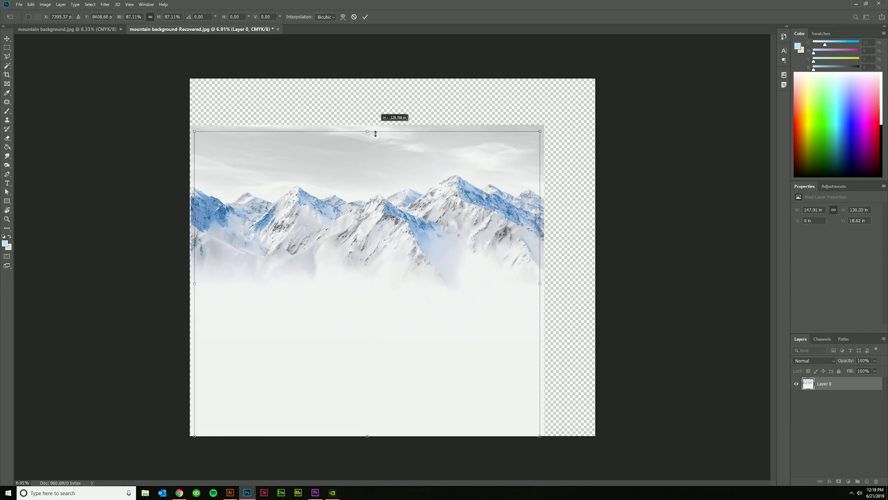